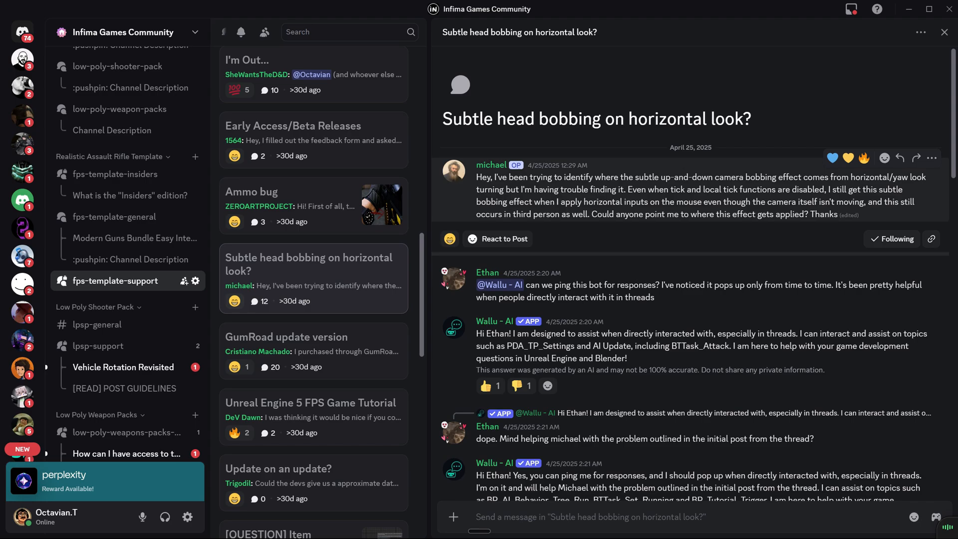
Look around in the first-person play session of the assault rifle tutorial level.
drag(776, 178, 924, 178)
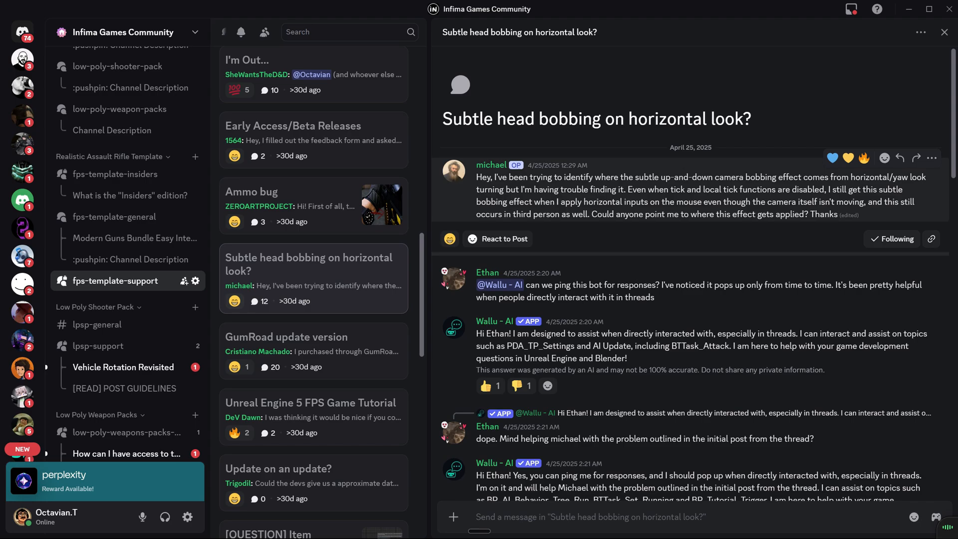
drag(635, 190, 766, 190)
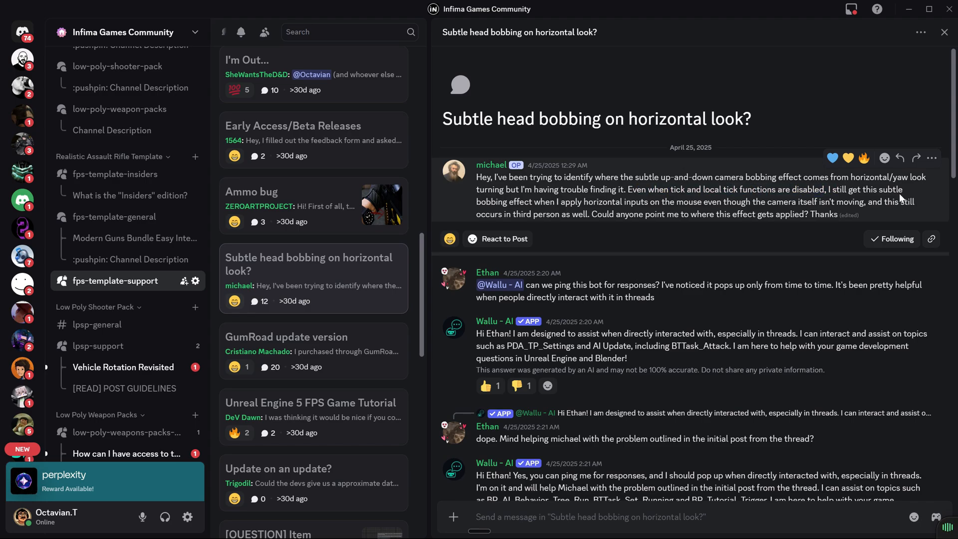
drag(483, 202, 727, 202)
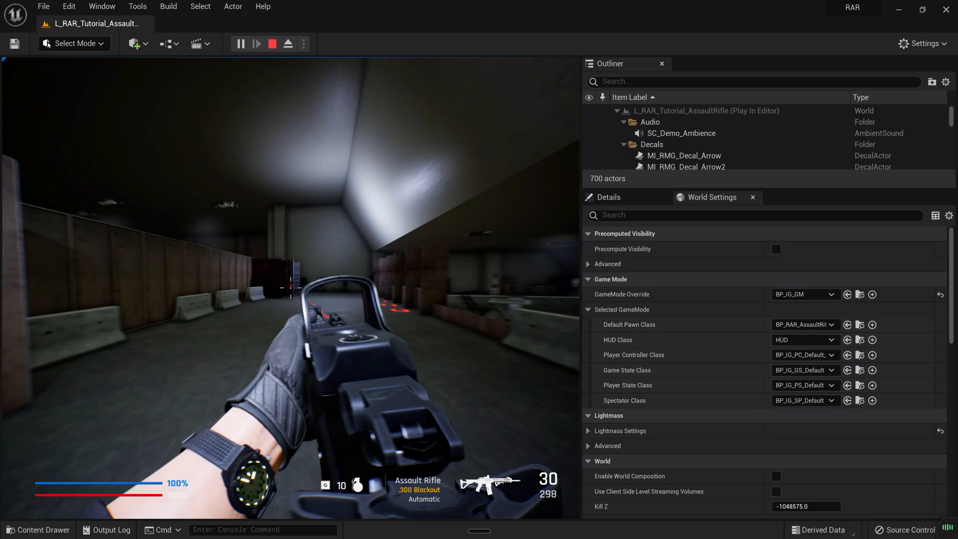
Preview A_RAR_FP_PCH_AssaultRifle_Walk_F_Loop from Art > Character > Animations > Movement, then return to the level.
click(271, 43)
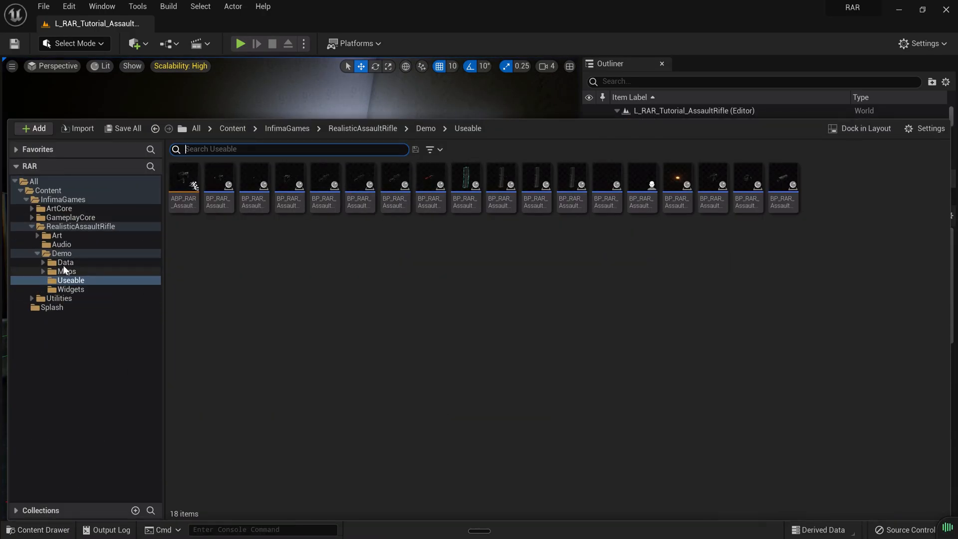
click(59, 208)
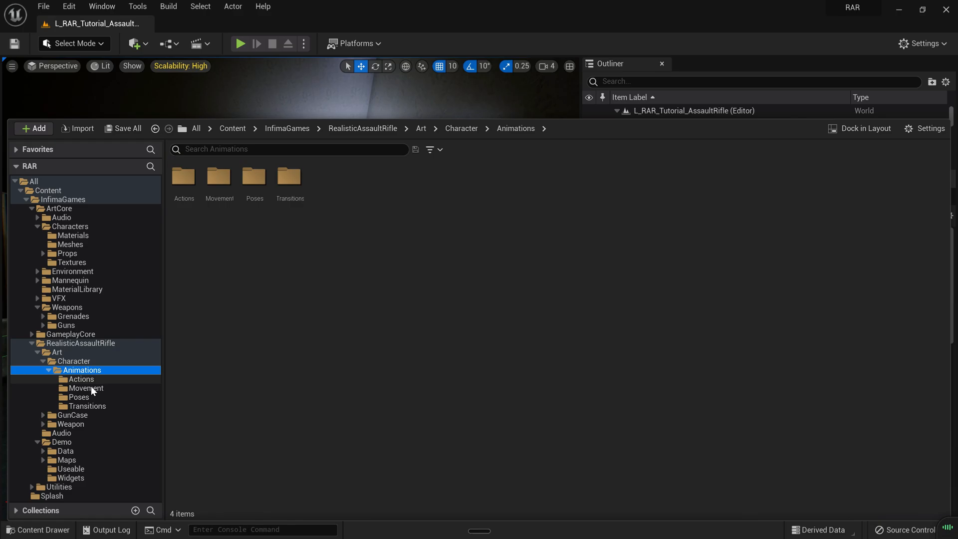
click(86, 388)
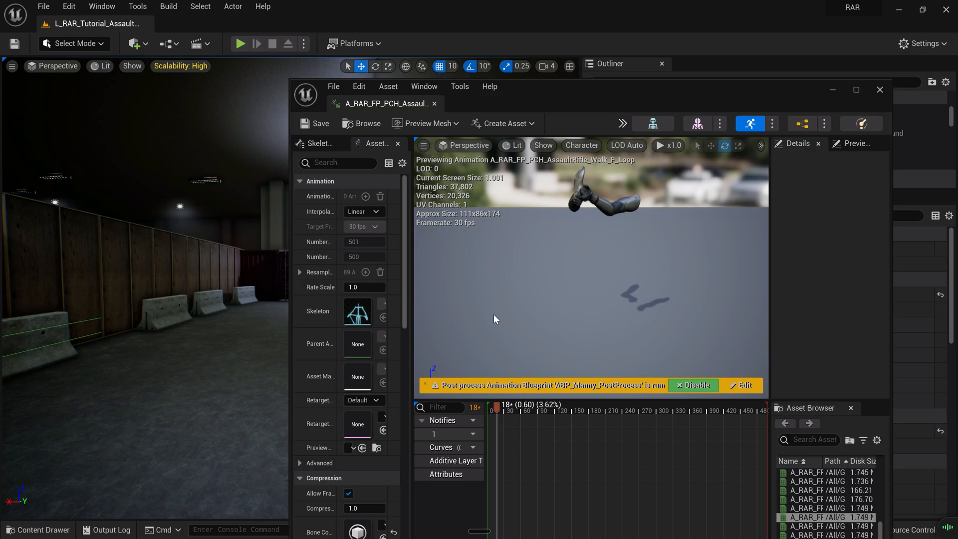
click(855, 89)
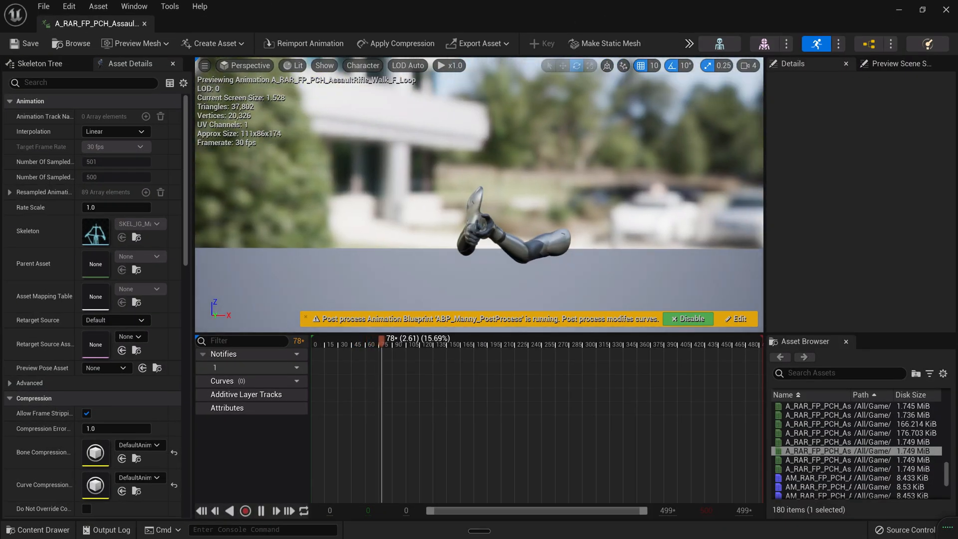
click(39, 64)
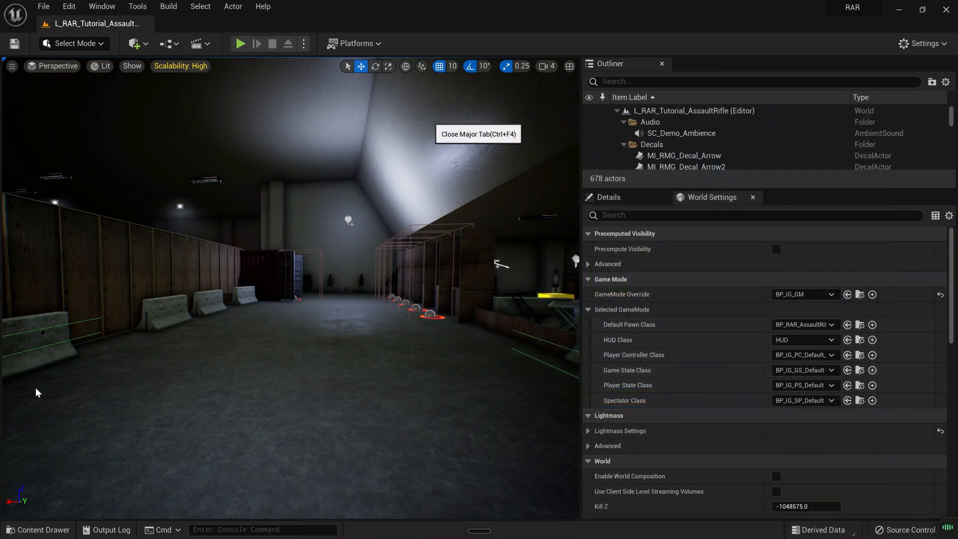
Browse the Transitions animations, then navigate to InfimaGames > GameplayCore > Core > Characters.
click(38, 530)
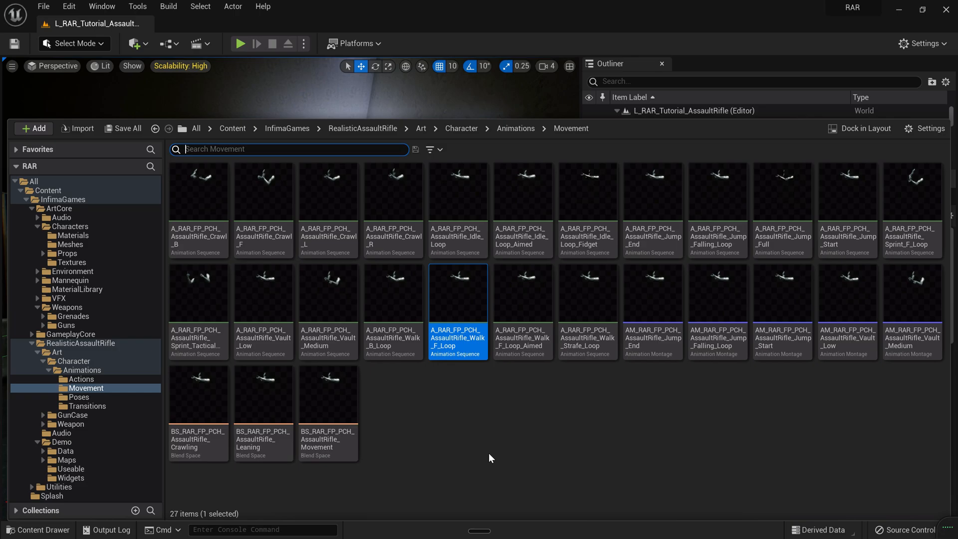
mouse_move(511, 454)
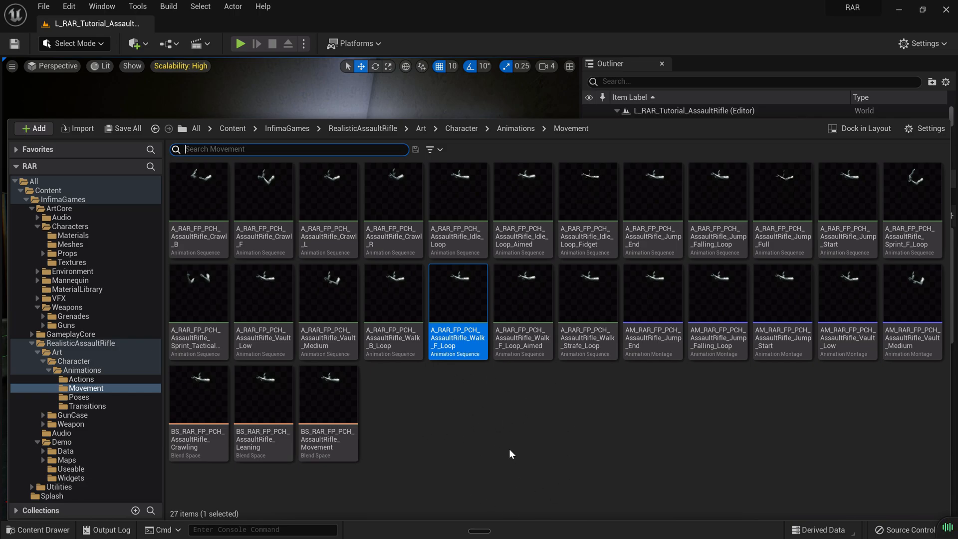
mouse_move(78, 428)
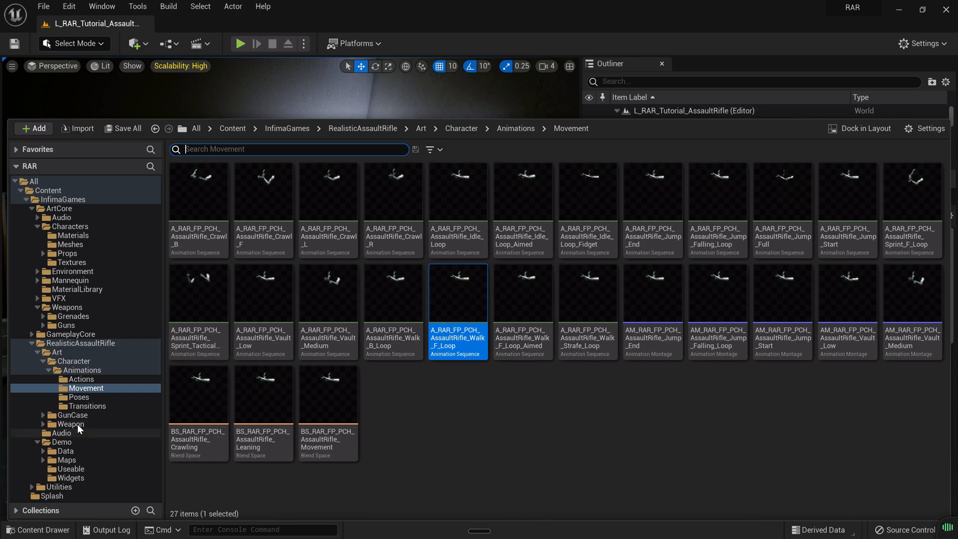
click(87, 406)
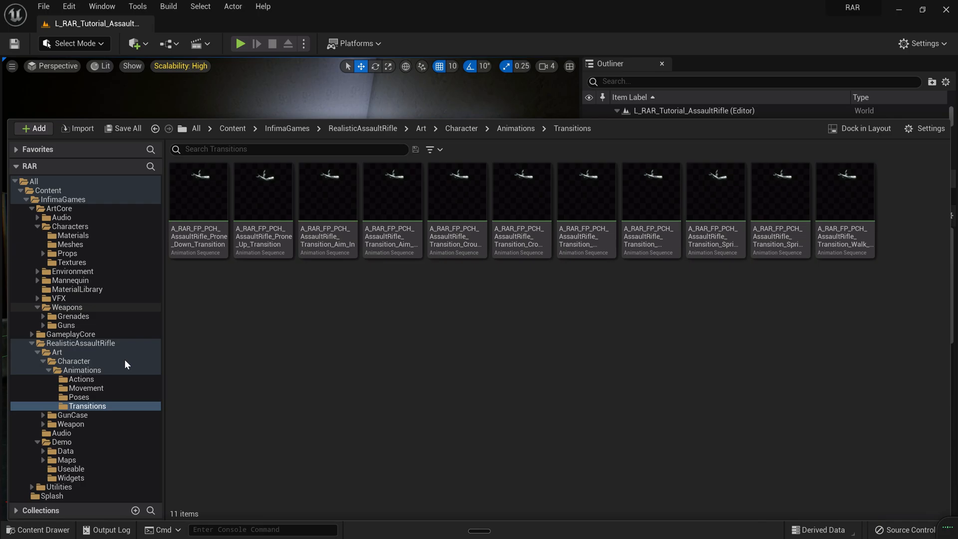
mouse_move(84, 453)
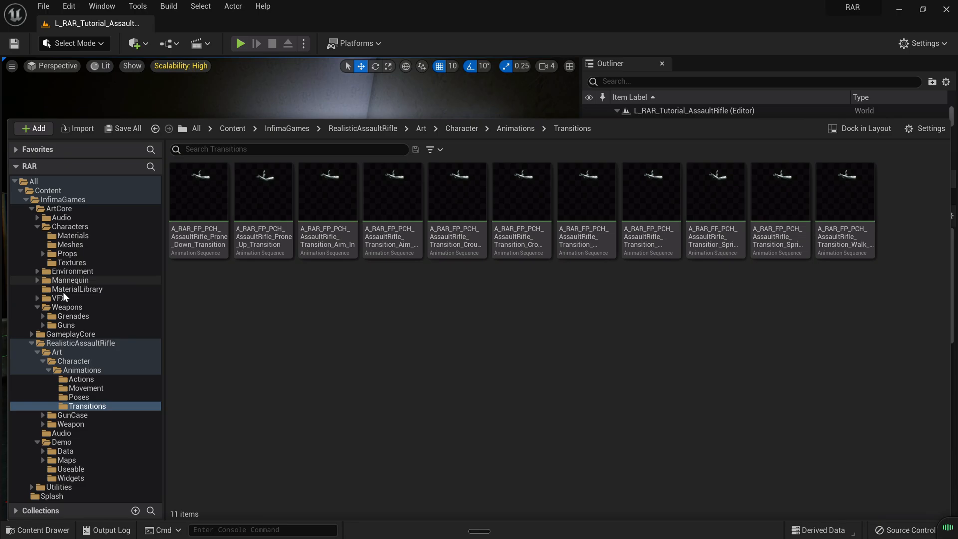
click(61, 342)
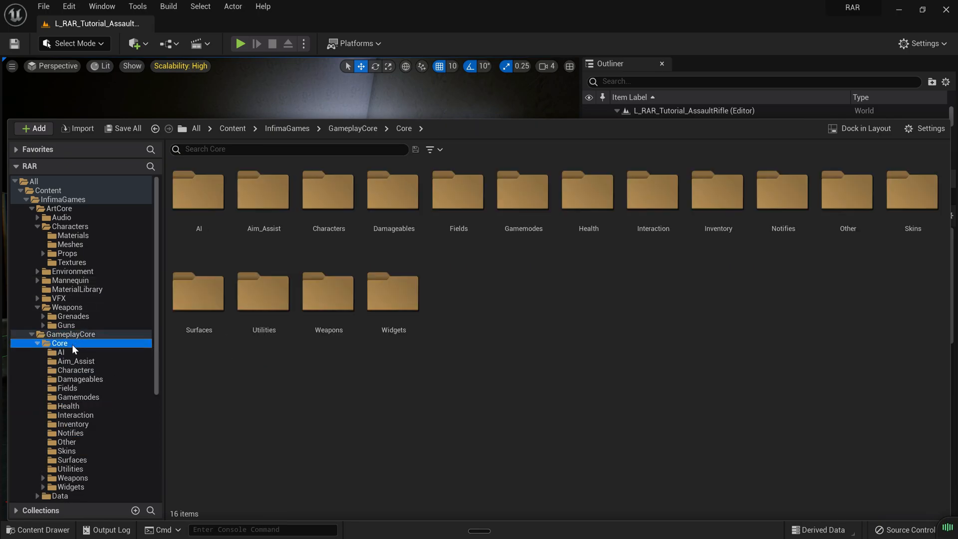
click(75, 370)
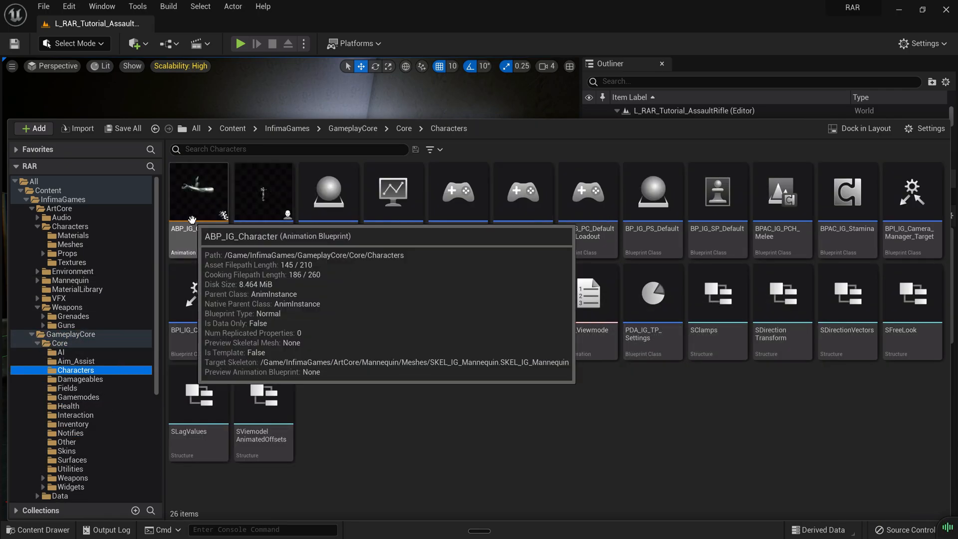
Open ABP_IG_Character and zoom into the Blendspace Walking section of its AnimGraph.
double_click(192, 192)
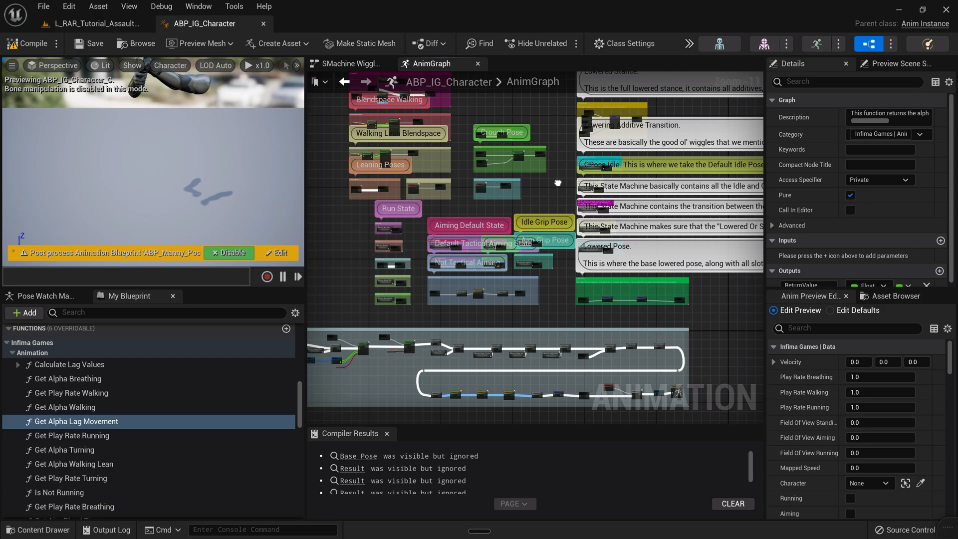
scroll(down, 3)
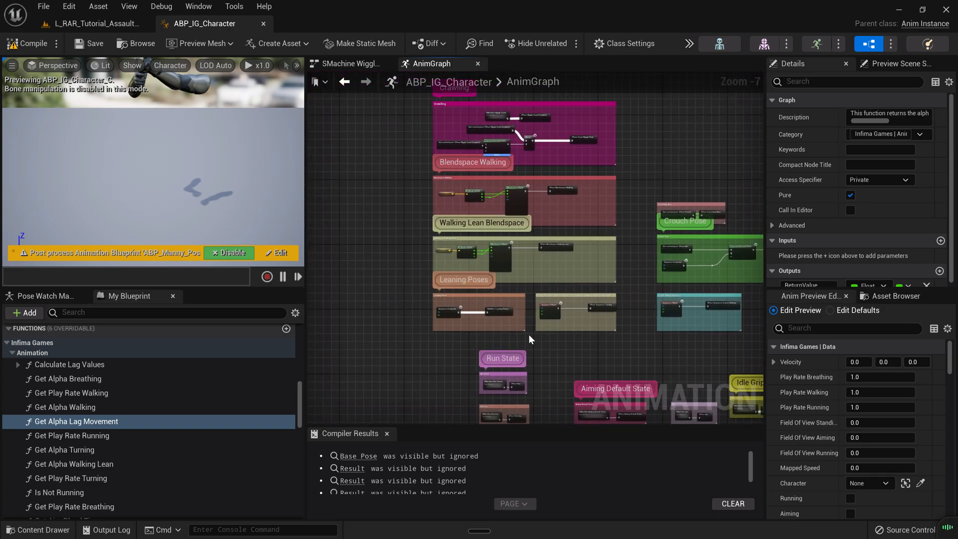
scroll(down, 3)
text(blend bone)
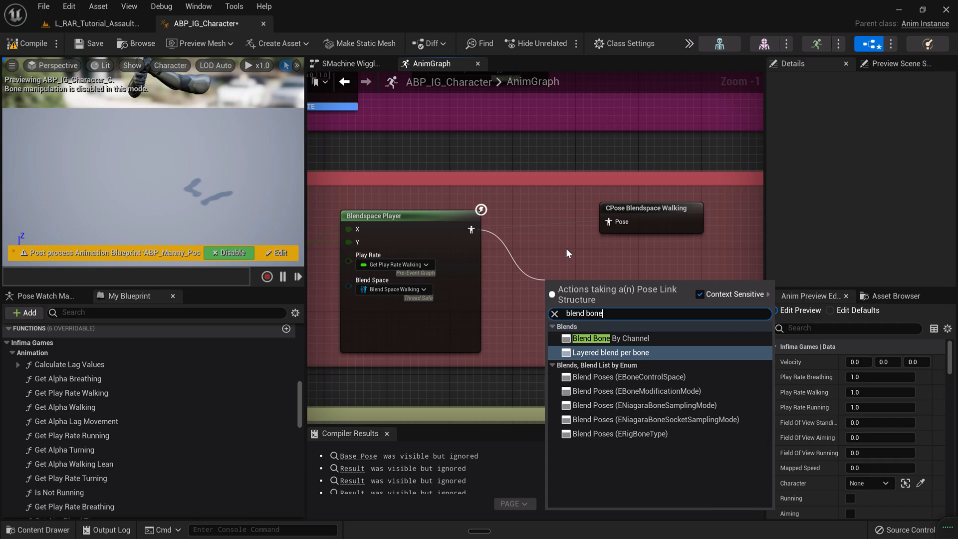
Give the walking Layered blend per bone node branch filters root (depth 0) and head (depth -1).
click(610, 352)
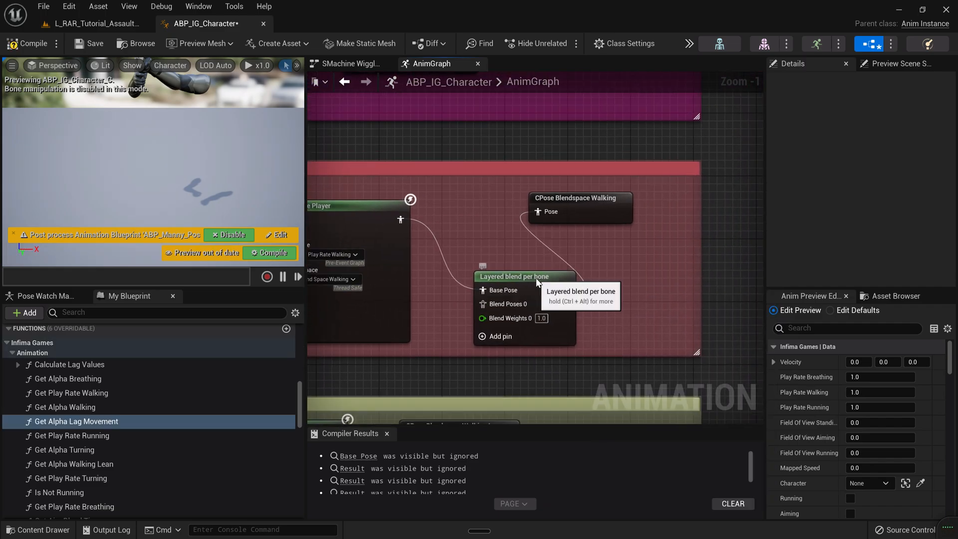
click(524, 276)
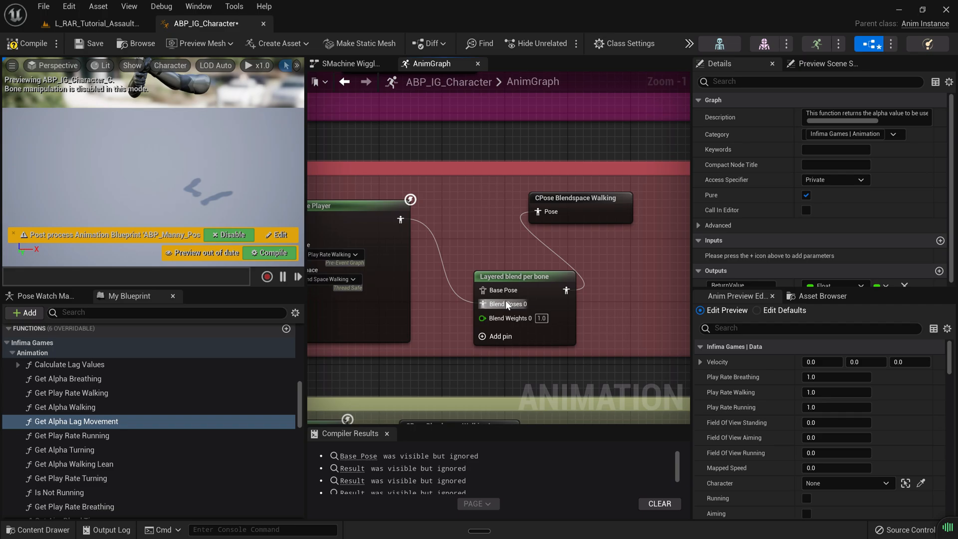
click(521, 277)
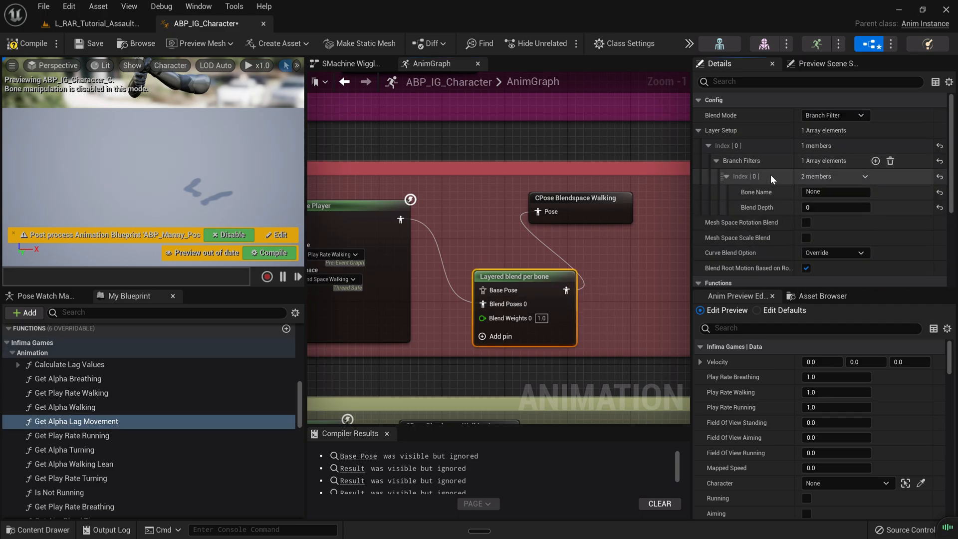
click(835, 192)
text(root)
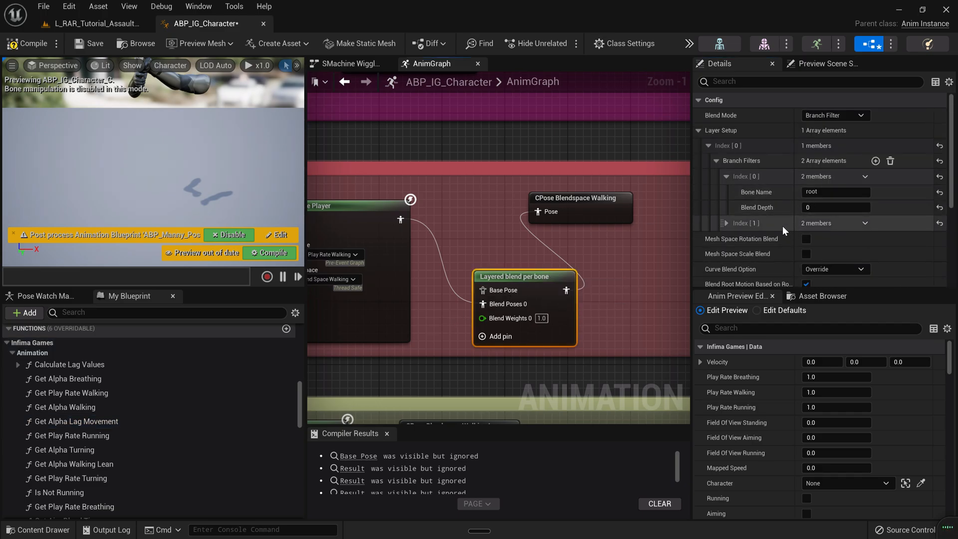
text(head)
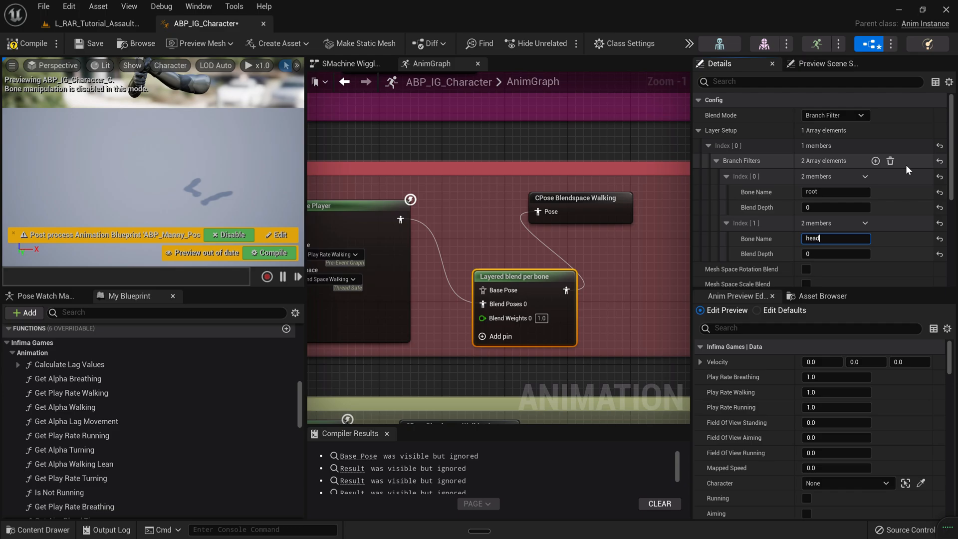
click(835, 254)
text(-1)
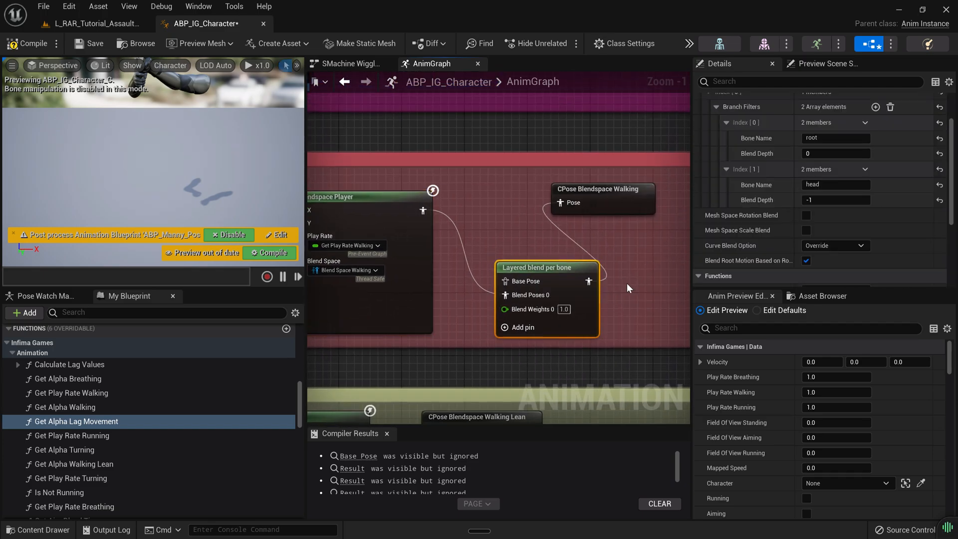
mouse_move(744, 240)
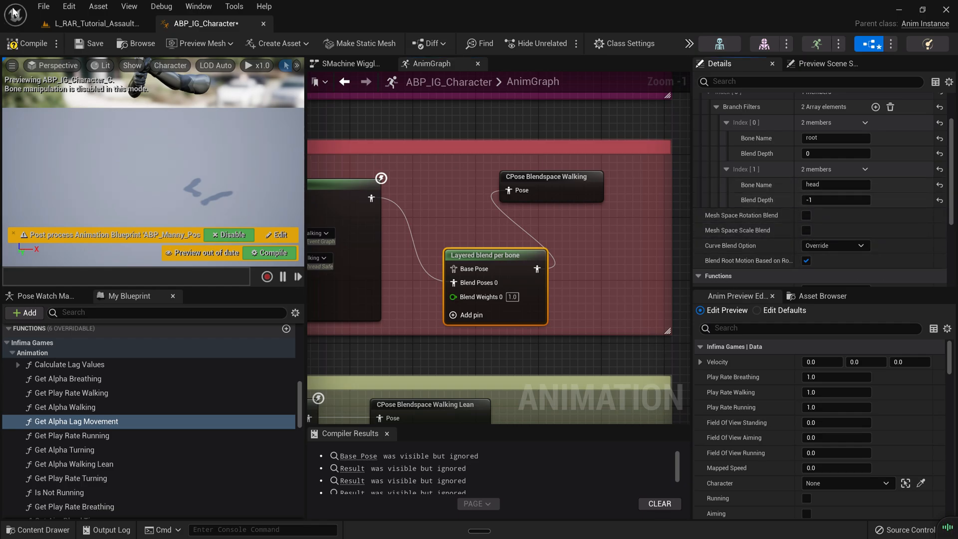
Compile ABP_IG_Character, play-test the level, and return to the AnimGraph.
click(93, 43)
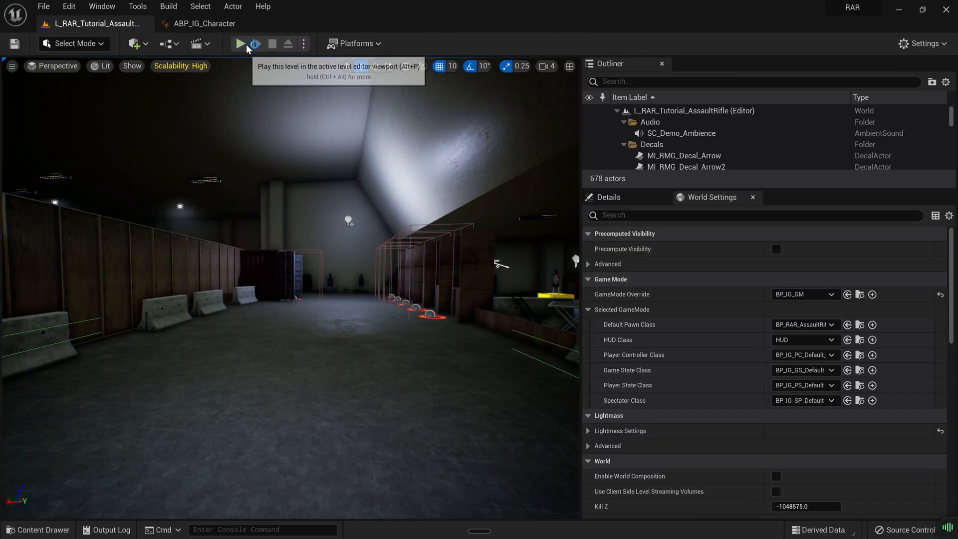
click(241, 43)
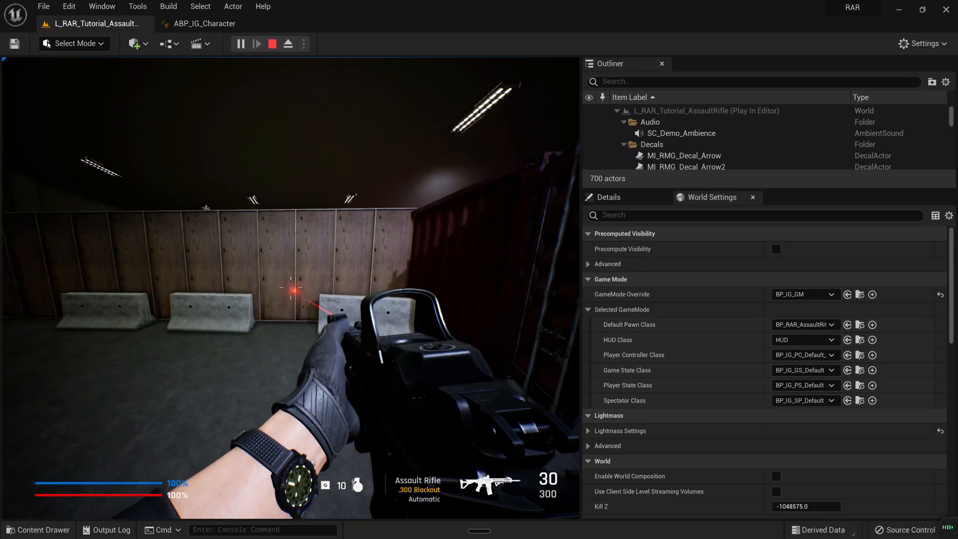
click(202, 23)
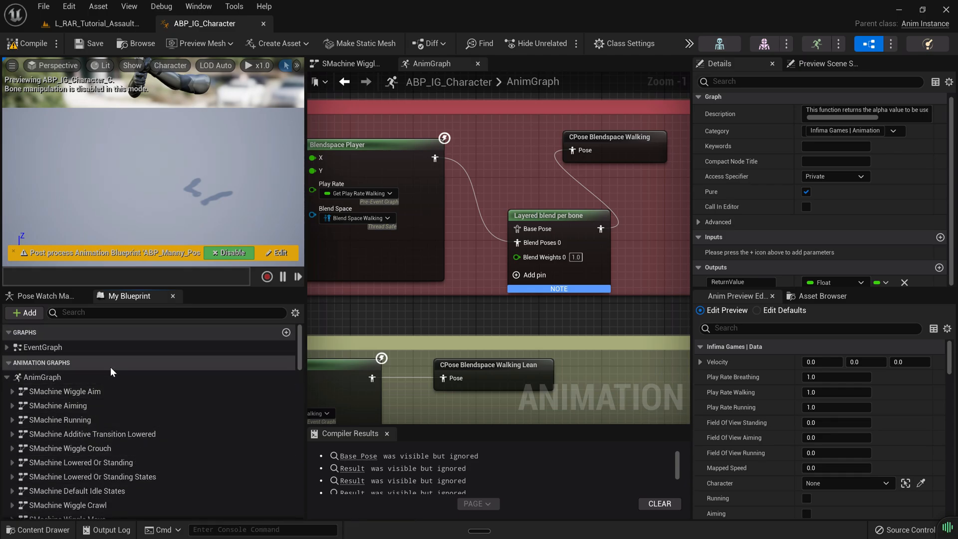
Find the cached Turning pose via 'tu' search and jump to its definition in the AnimGraph.
text(tu)
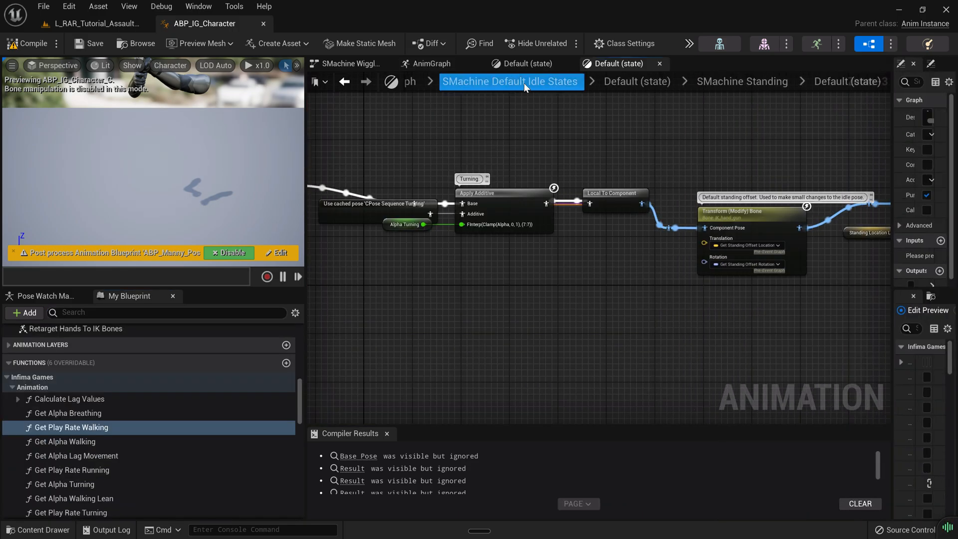
click(741, 81)
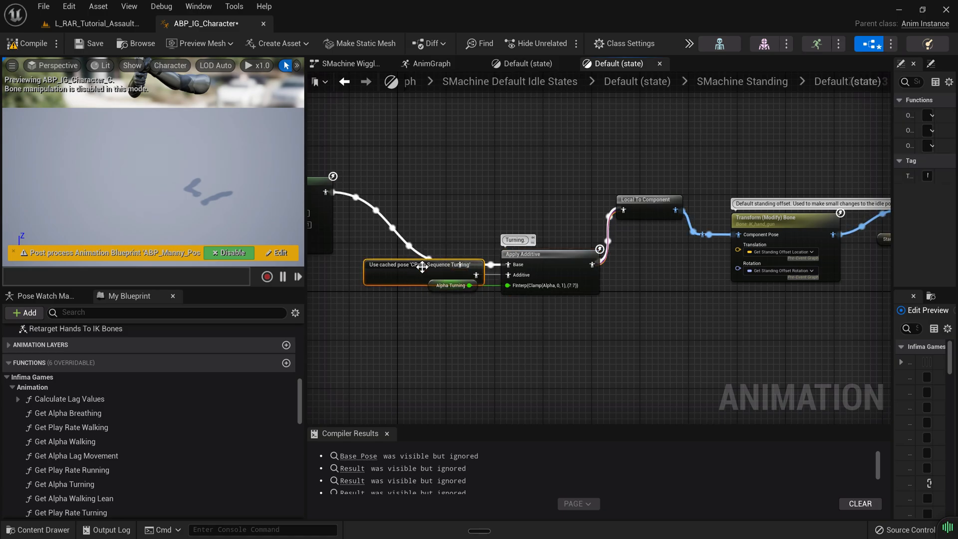
click(431, 64)
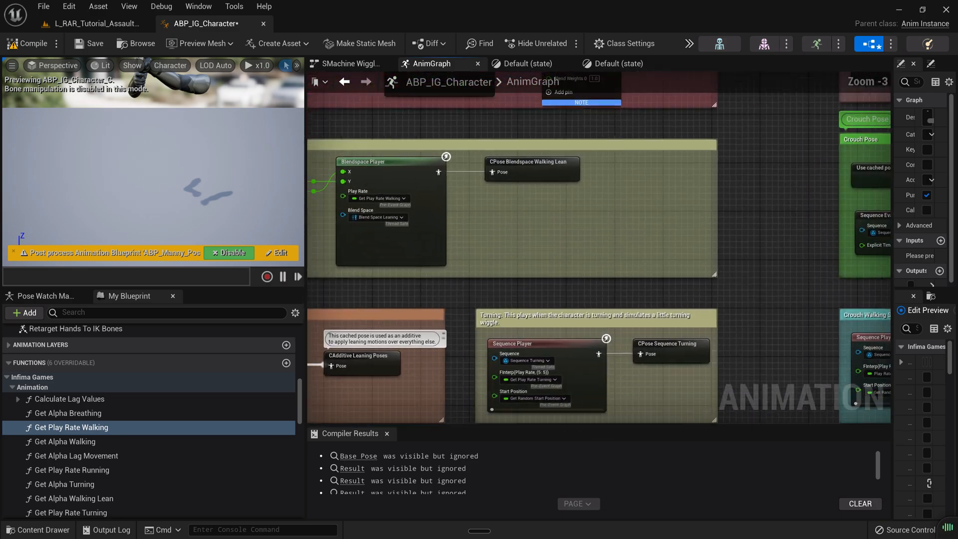
Insert the Layered blend per bone node into the Turning section, compile, and play-test the level.
scroll(down, 3)
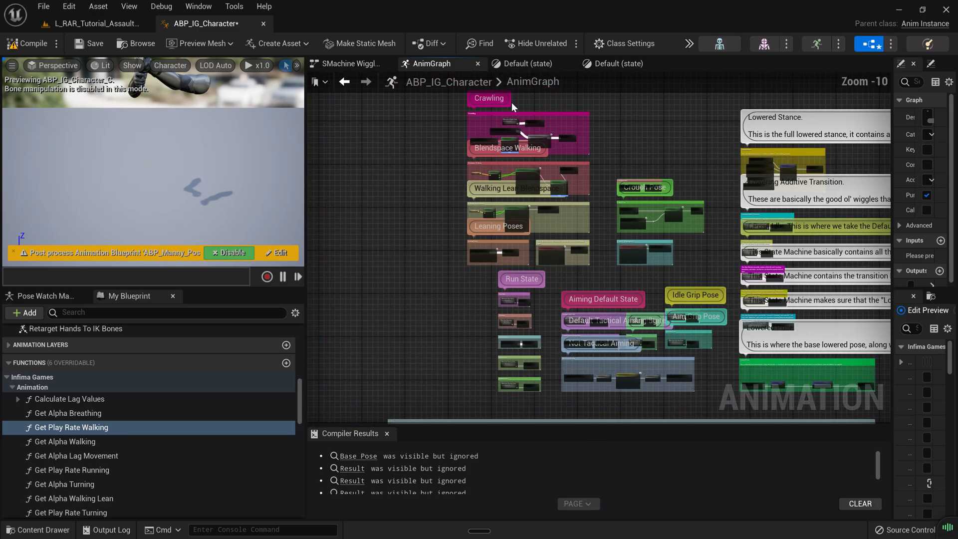
mouse_move(585, 91)
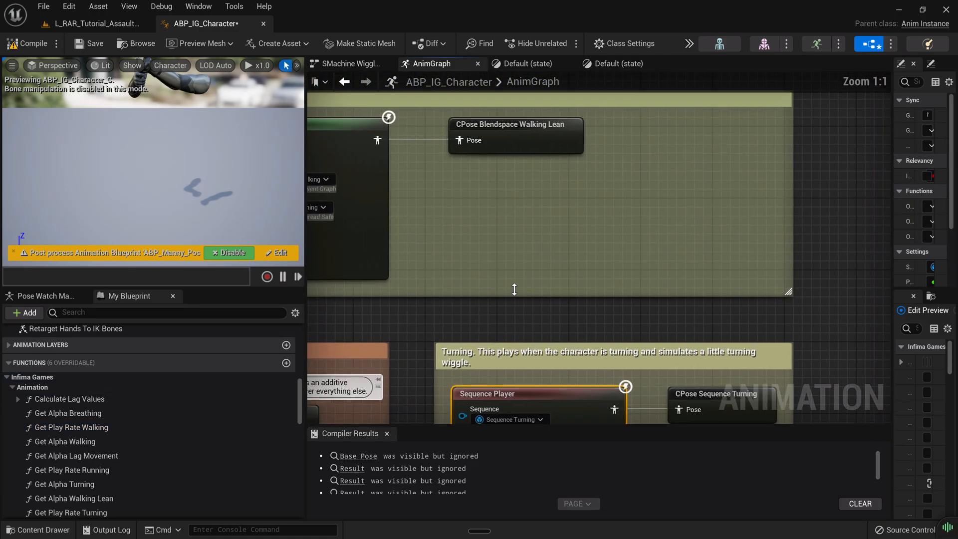
scroll(down, 3)
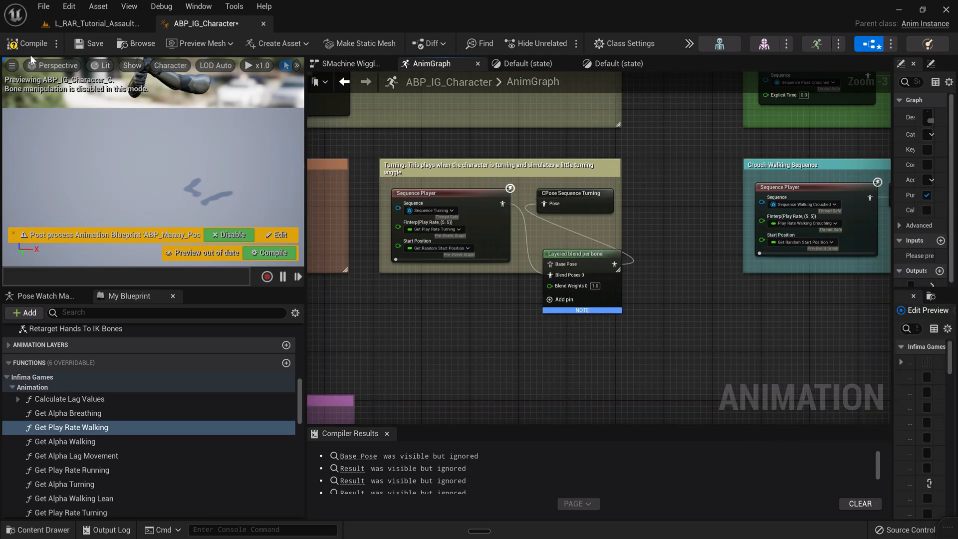
click(93, 23)
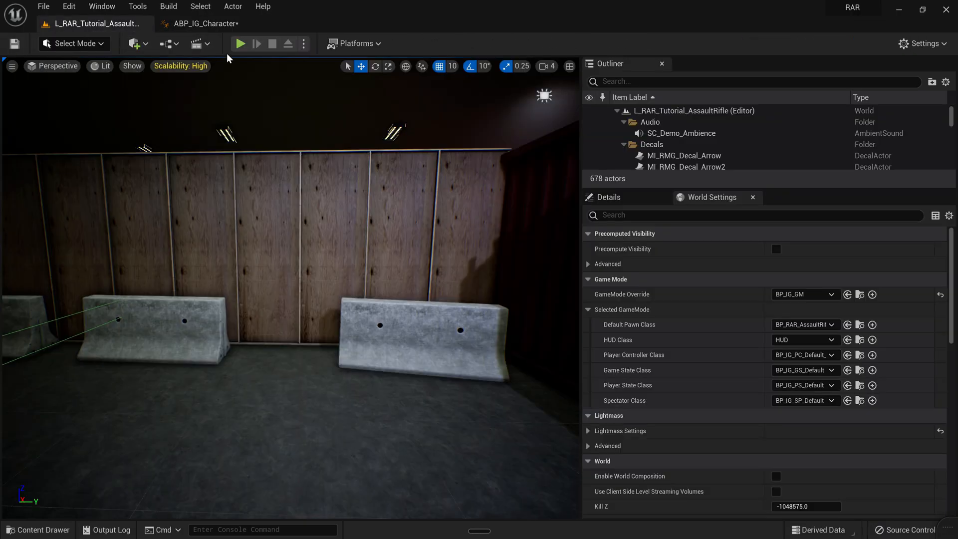
click(240, 43)
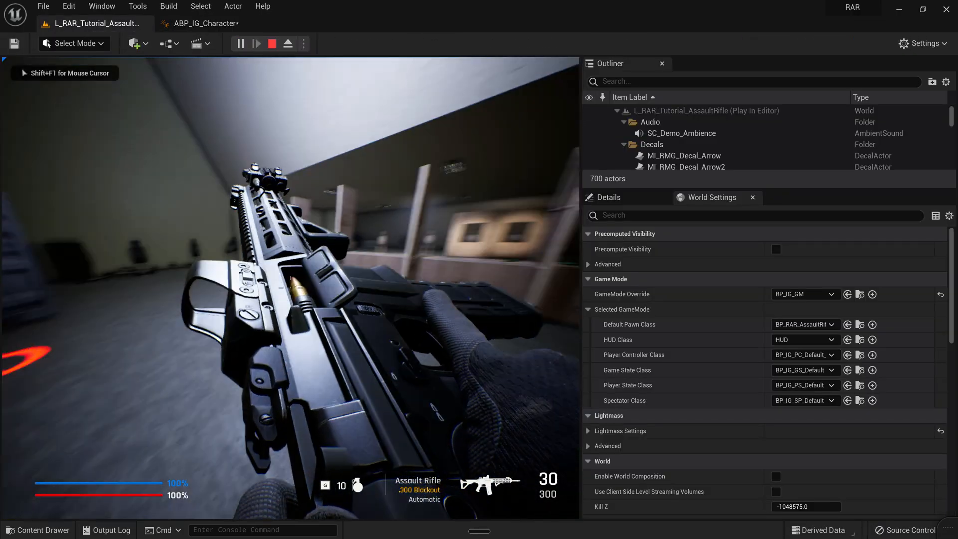